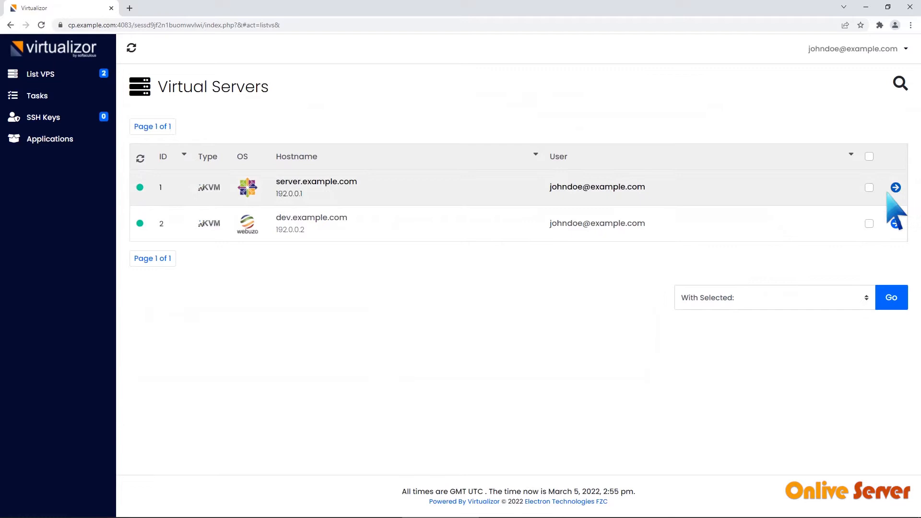
- Open the server.example.com VPS from the Virtual Servers list
left_click(894, 186)
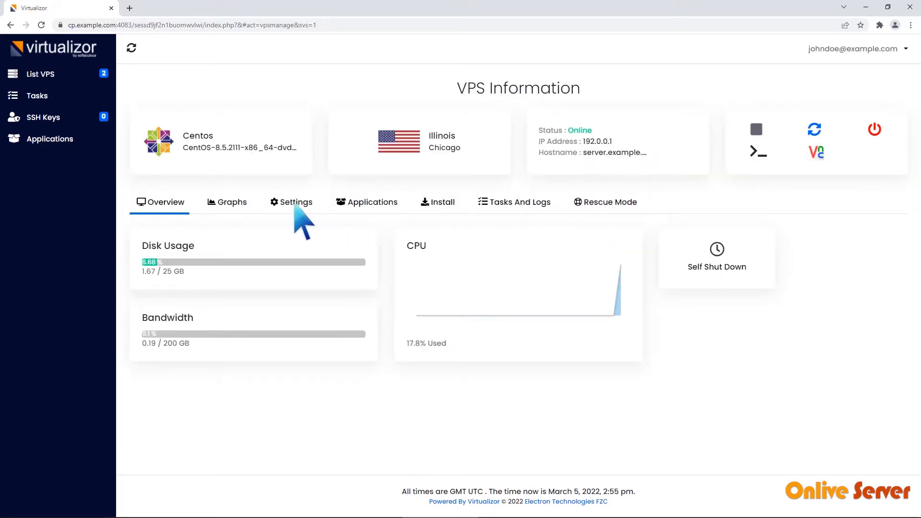
- Switch to the VPS Settings tab showing the Change Hostname form
left_click(295, 201)
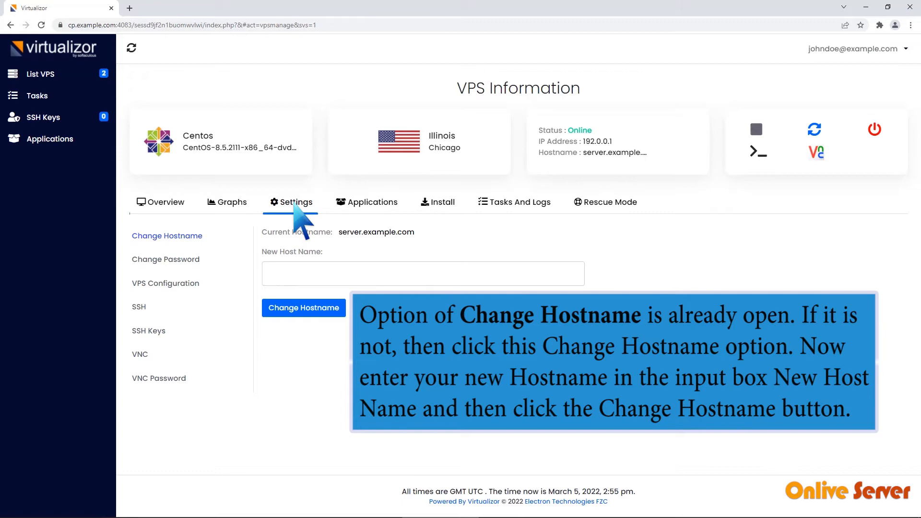
- Change the hostname to new.example.com, then confirm the restart success message
type("new.example")
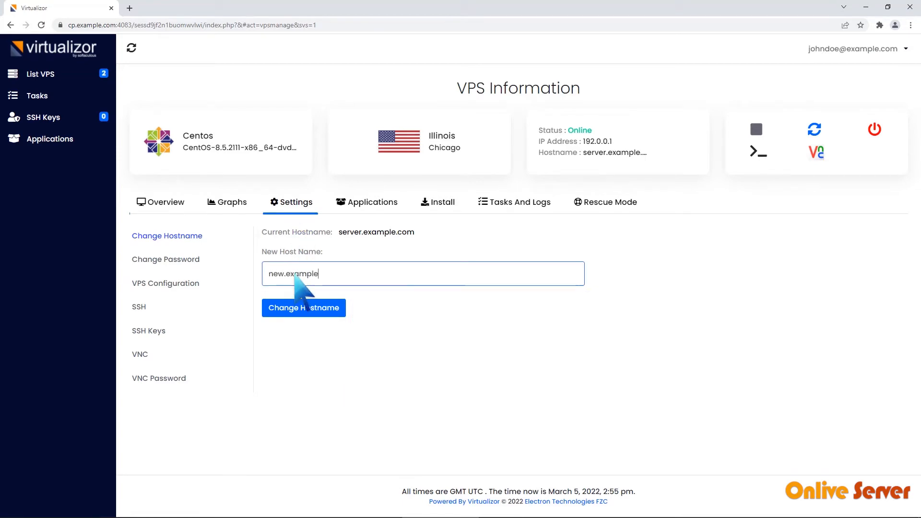
left_click(303, 307)
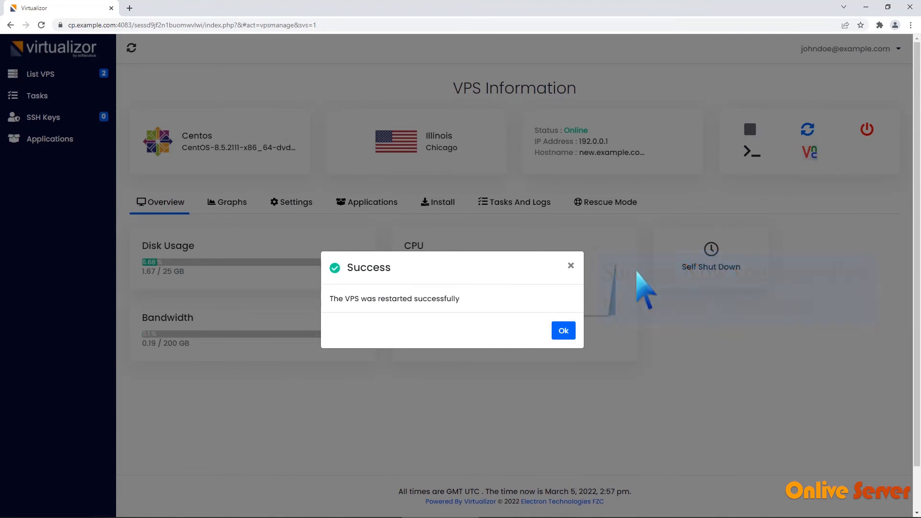
left_click(562, 330)
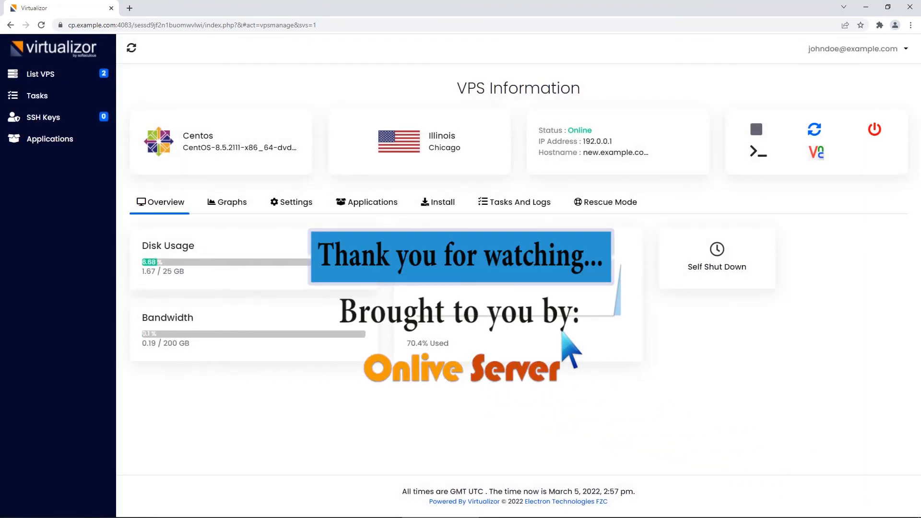